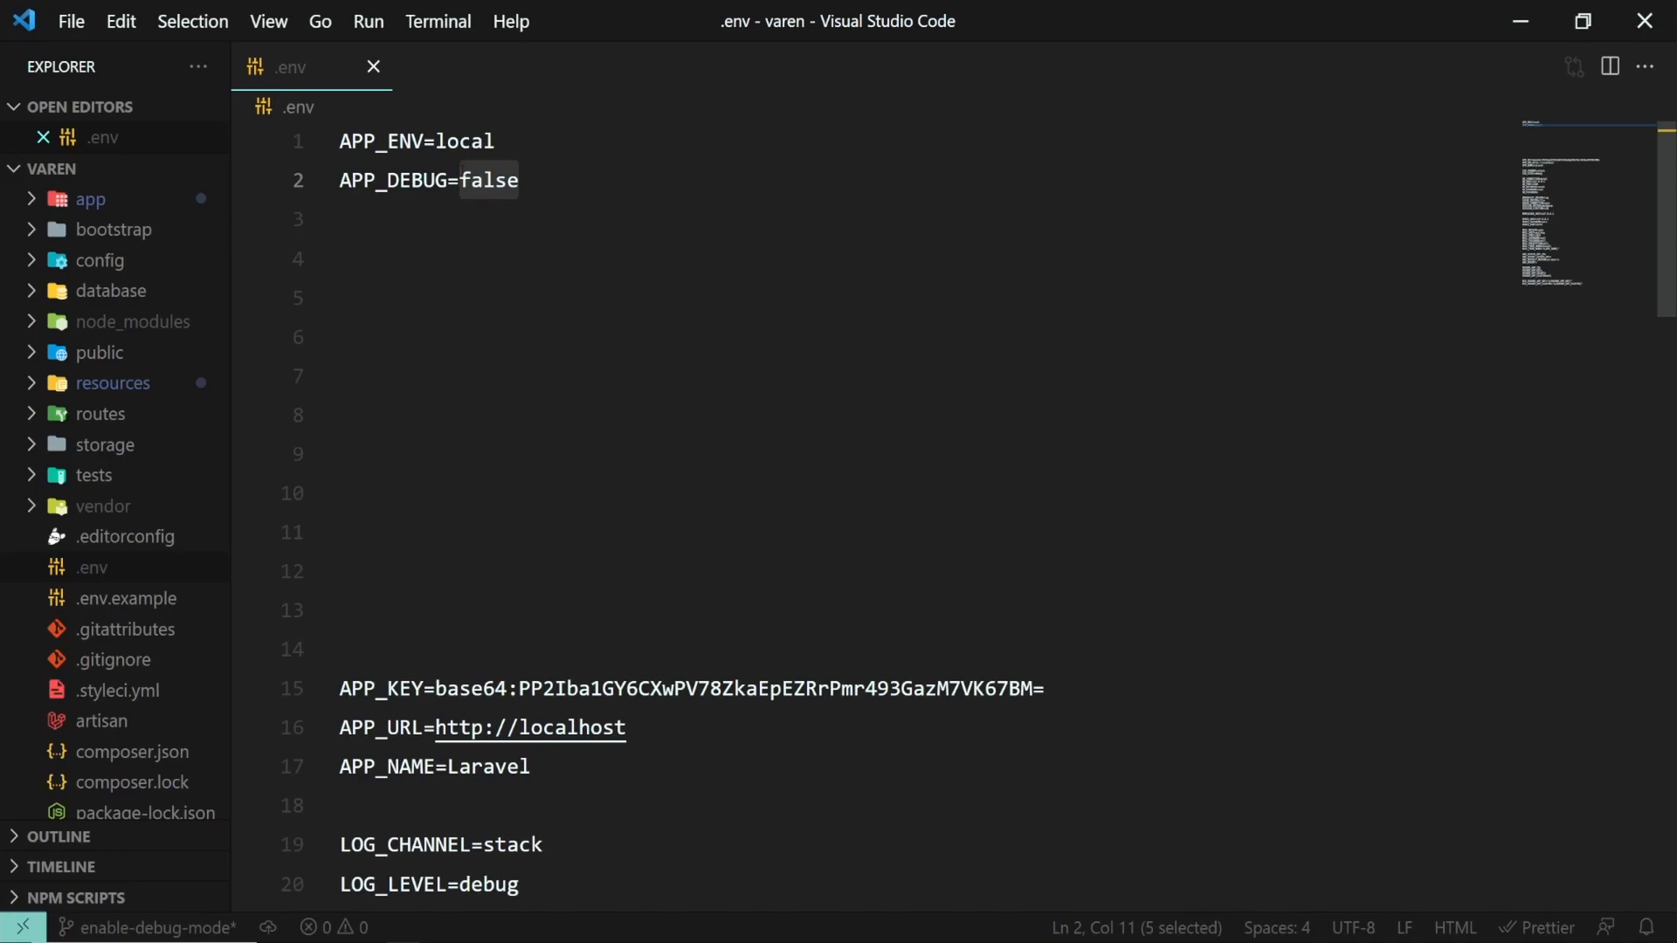
Step: Change the APP_DEBUG value in .env from false to true
{"action": "type", "text": "true"}
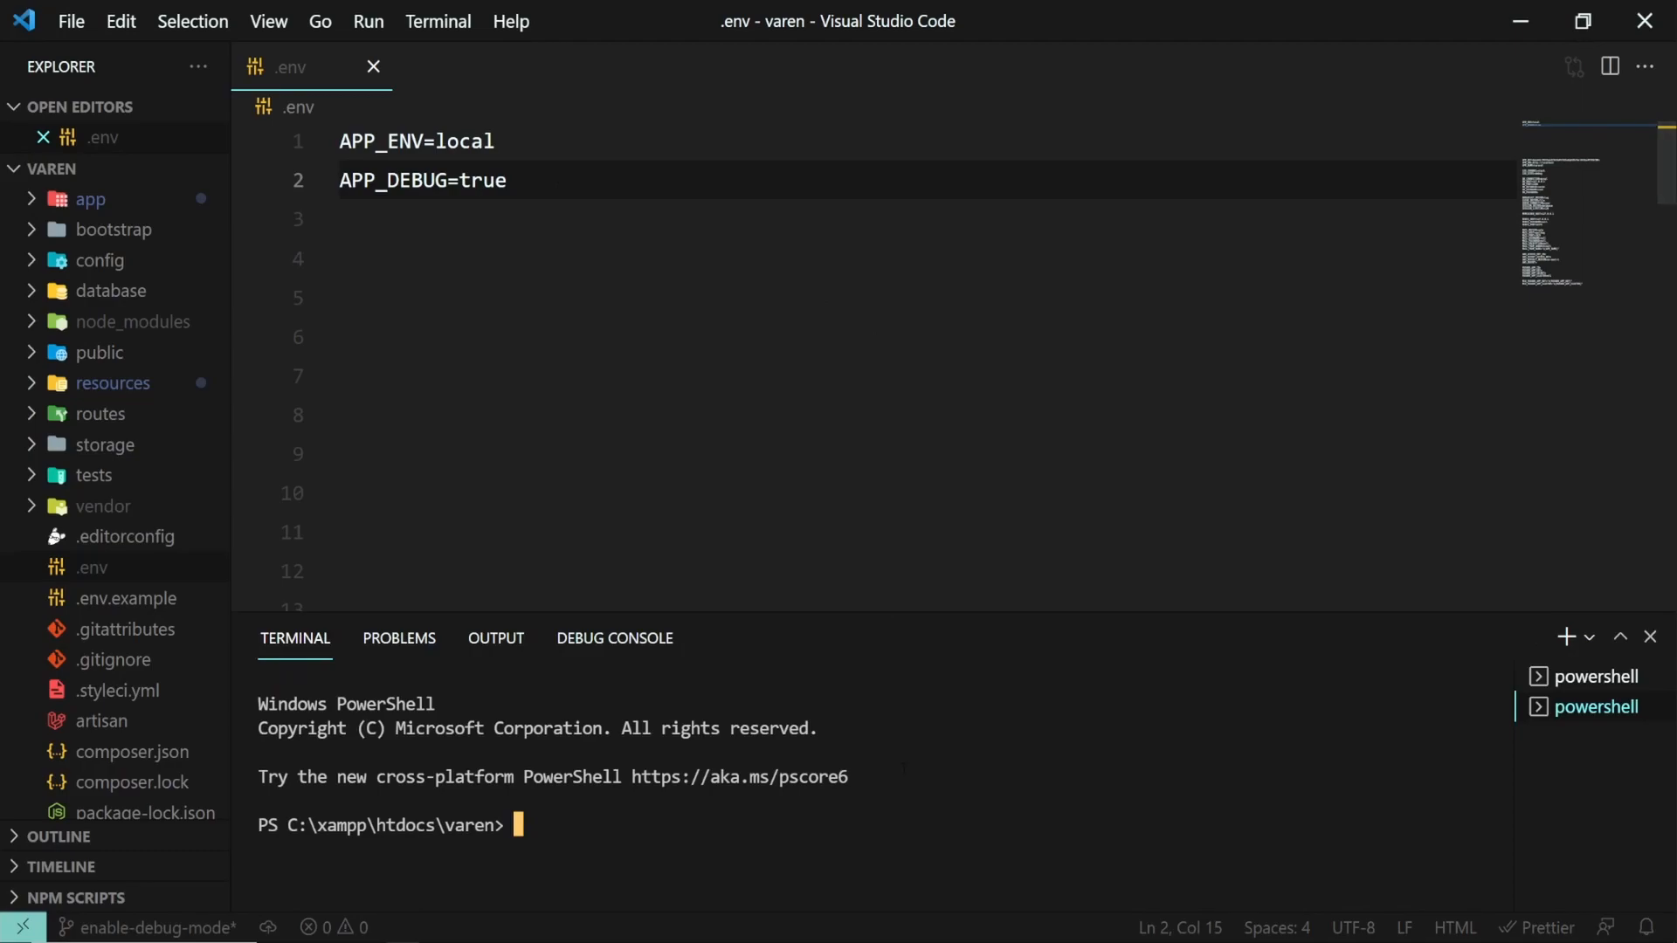
Step: Enter php artisan config:cache at the new terminal prompt
{"action": "type", "text": "php ar"}
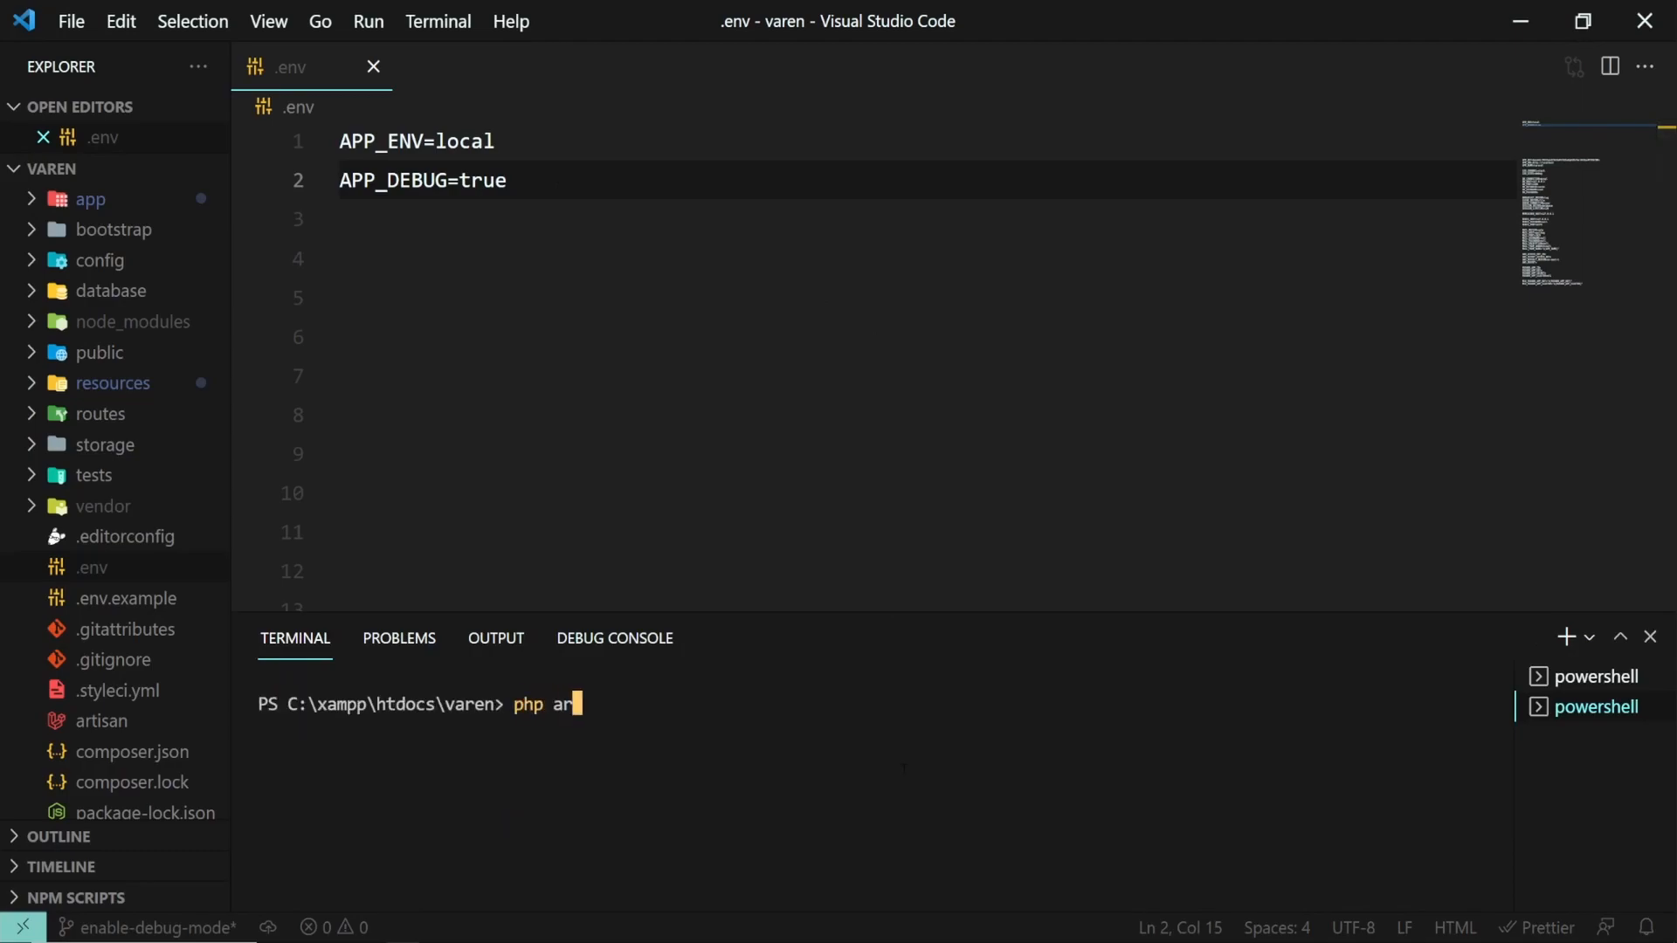
{"action": "type", "text": "tisan con"}
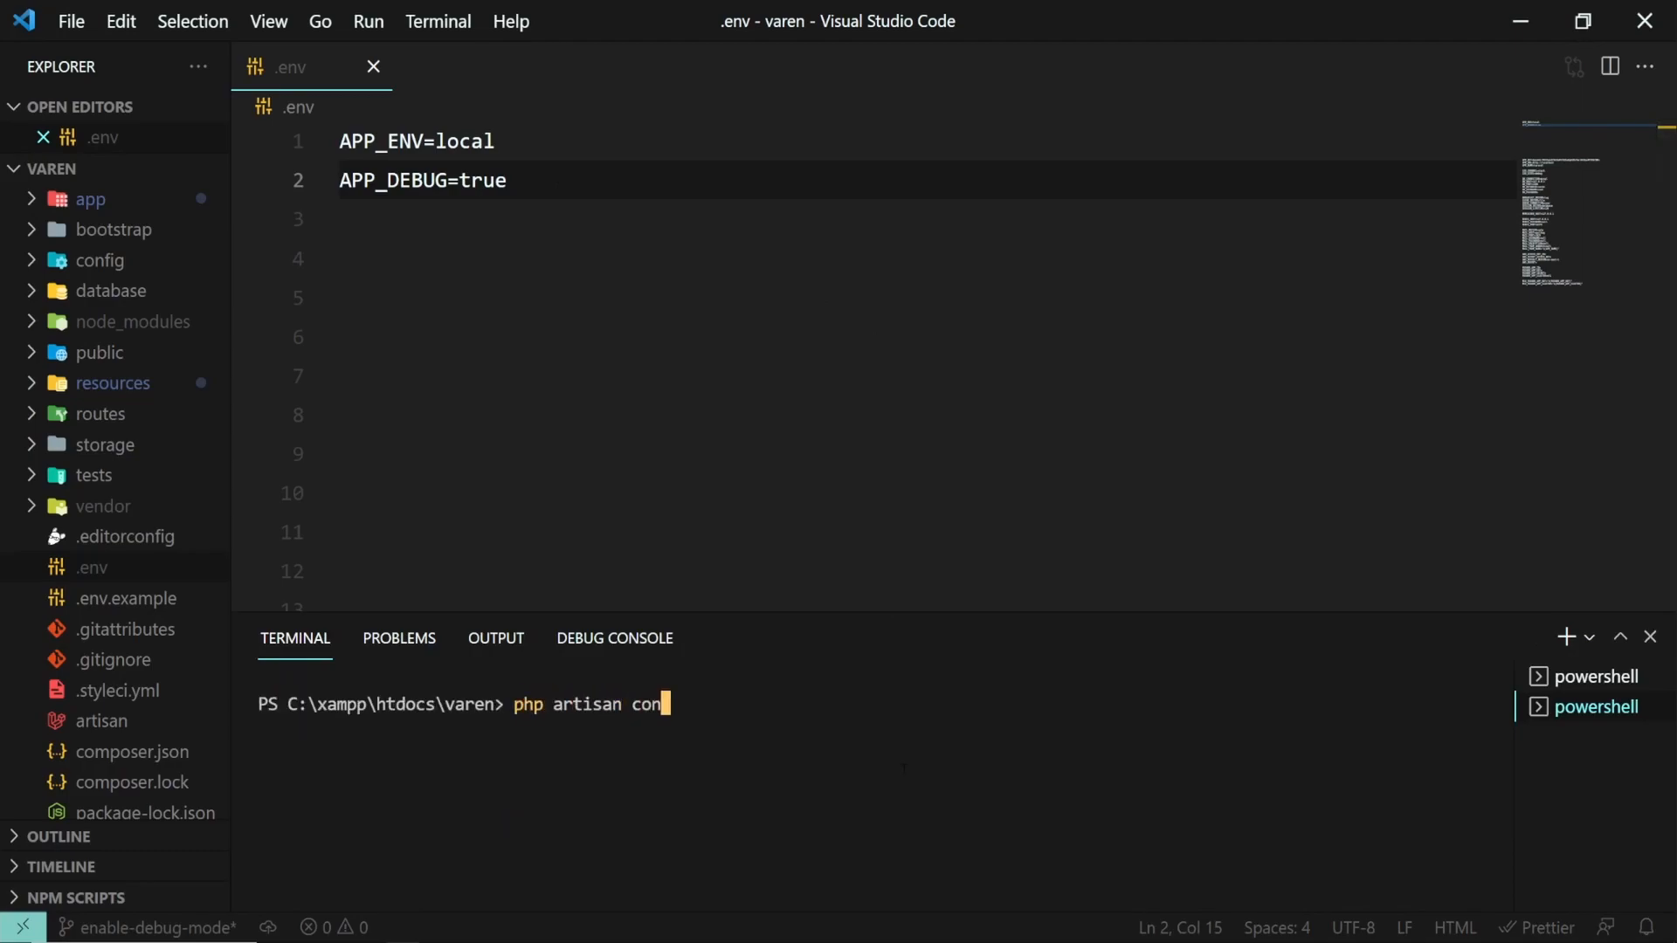
{"action": "type", "text": "fig:cache"}
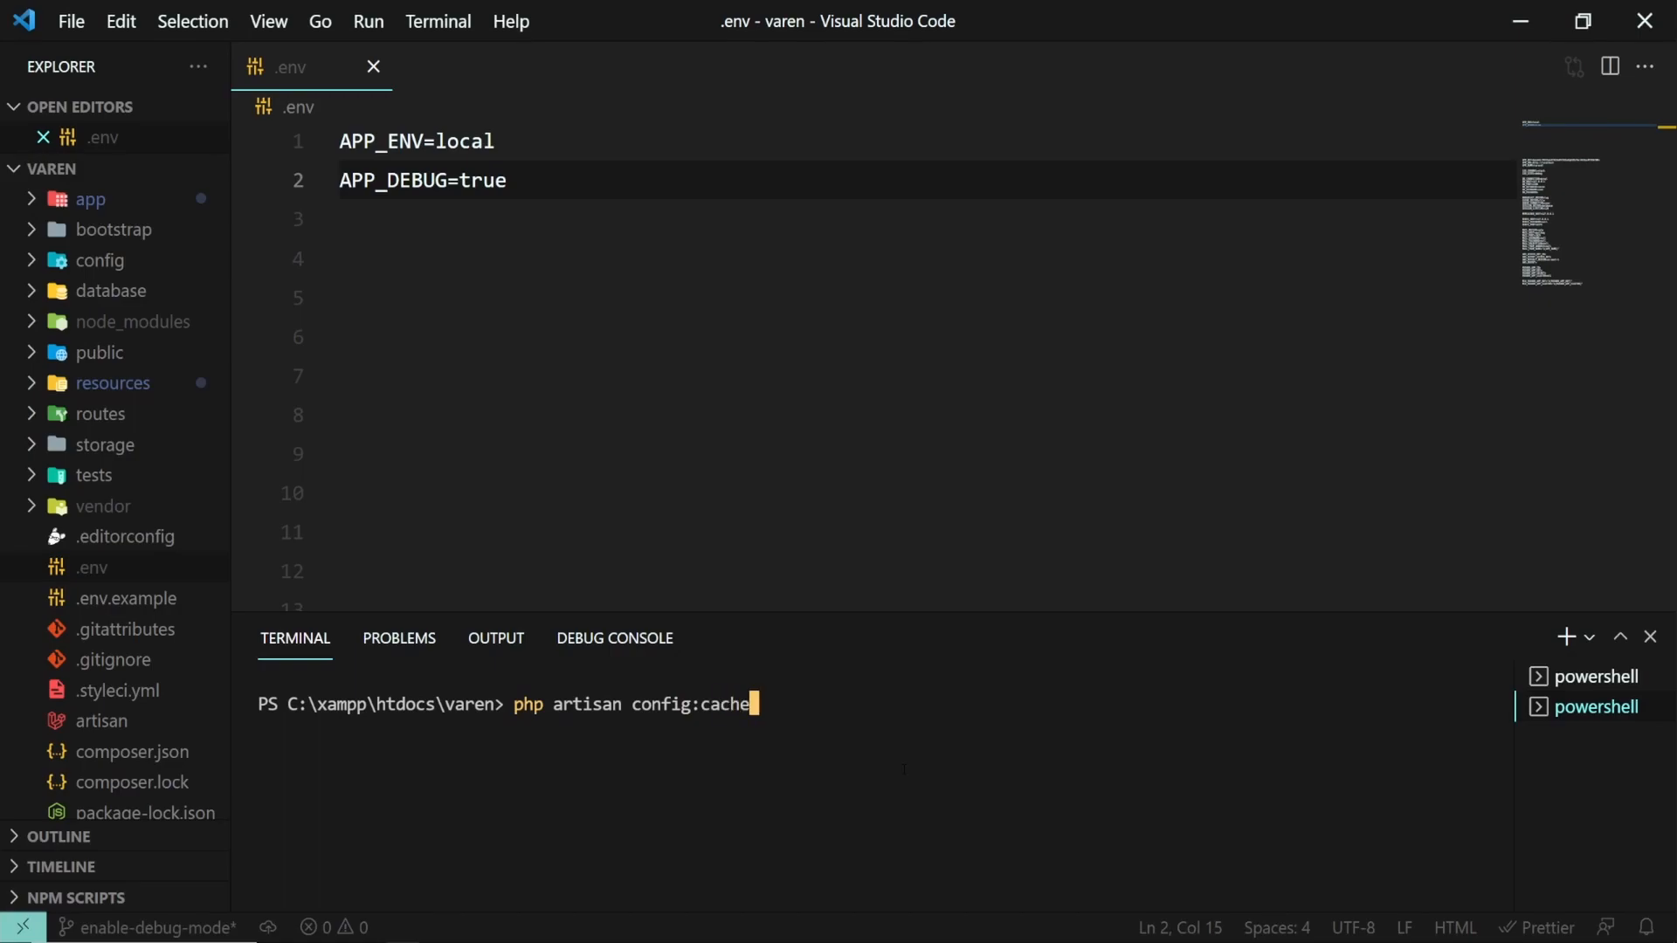
{"action": "key", "text": "Return"}
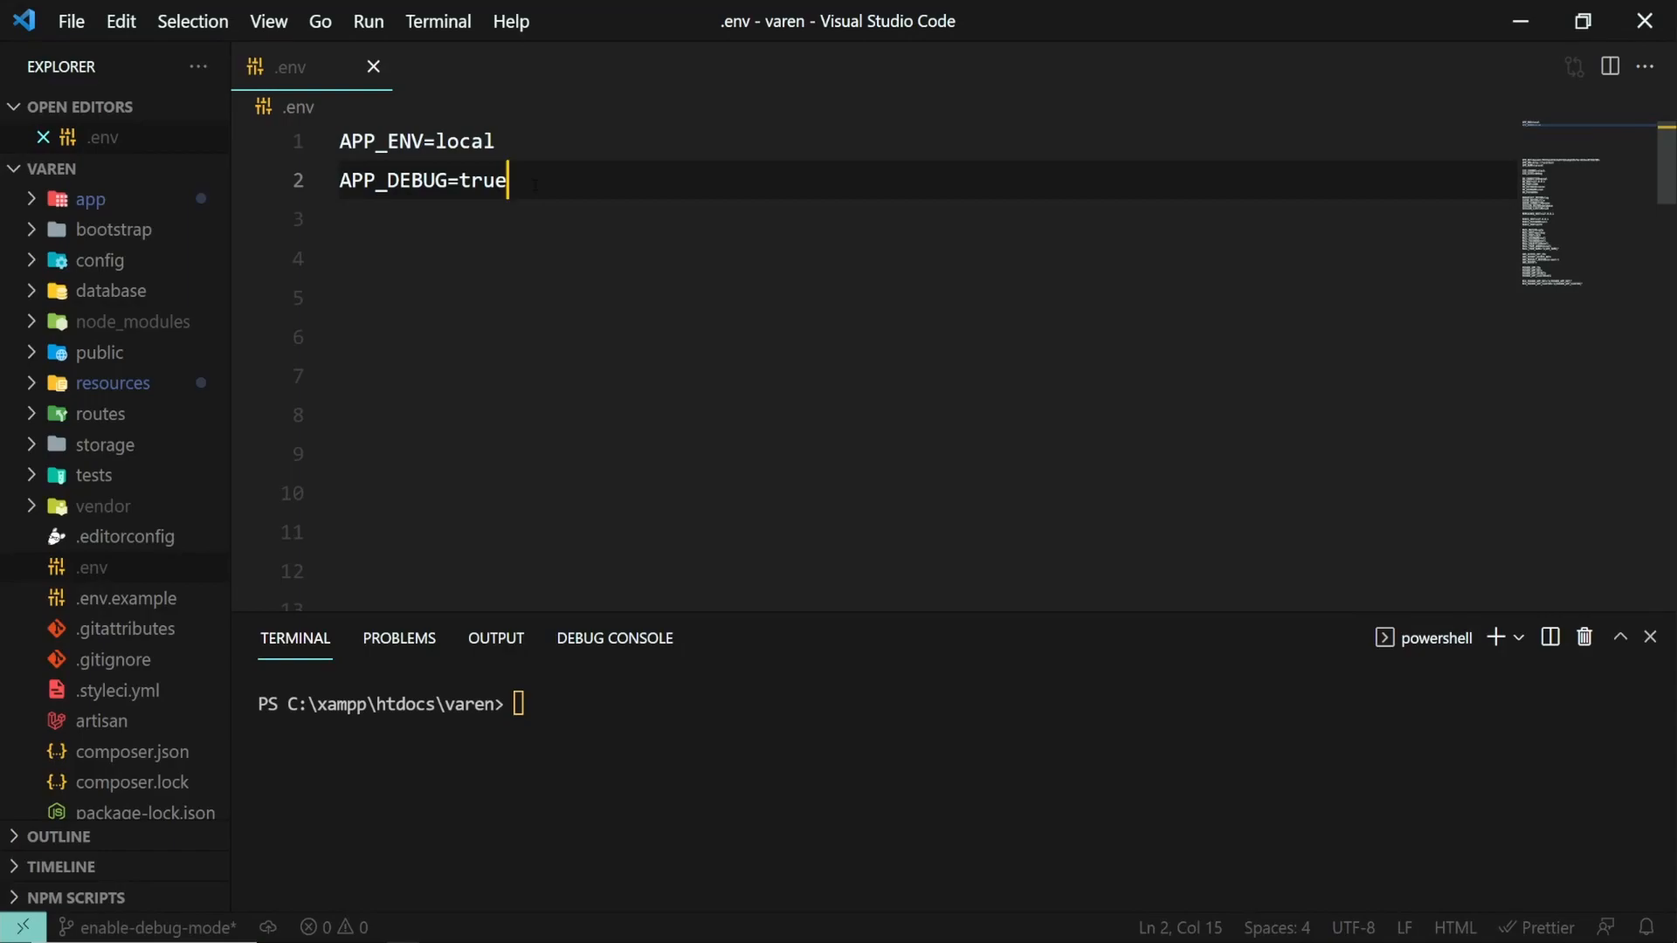
Step: Replace true with false on the APP_DEBUG line and save .env with Ctrl+S
{"action": "key", "text": "Backspace"}
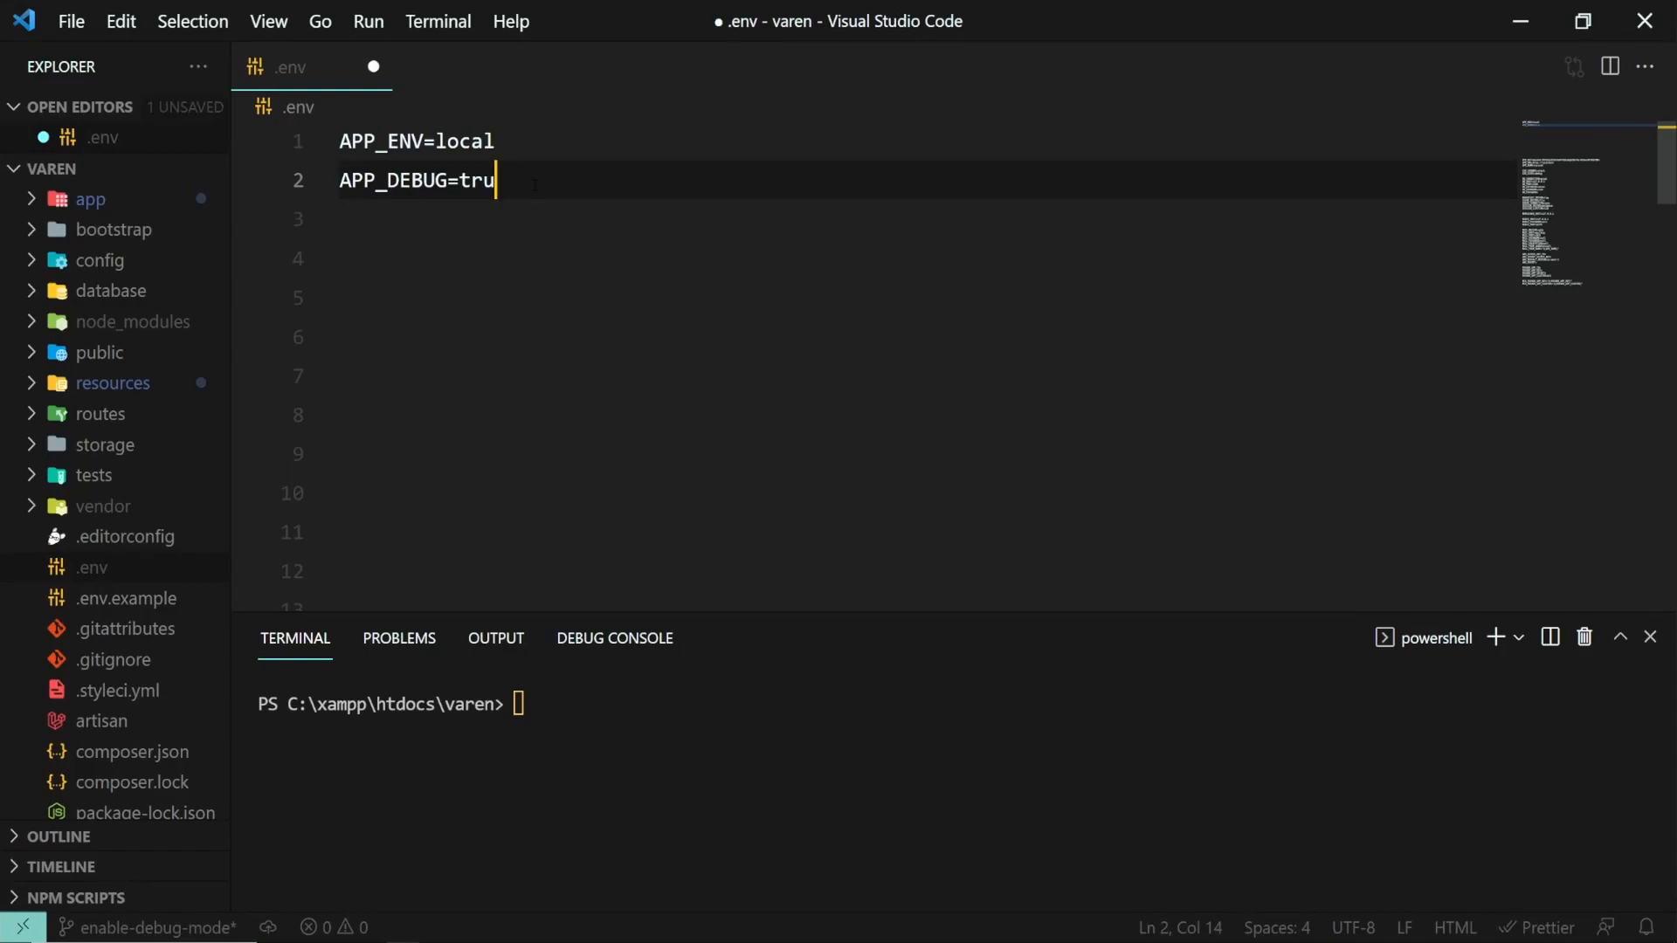
{"action": "type", "text": "false"}
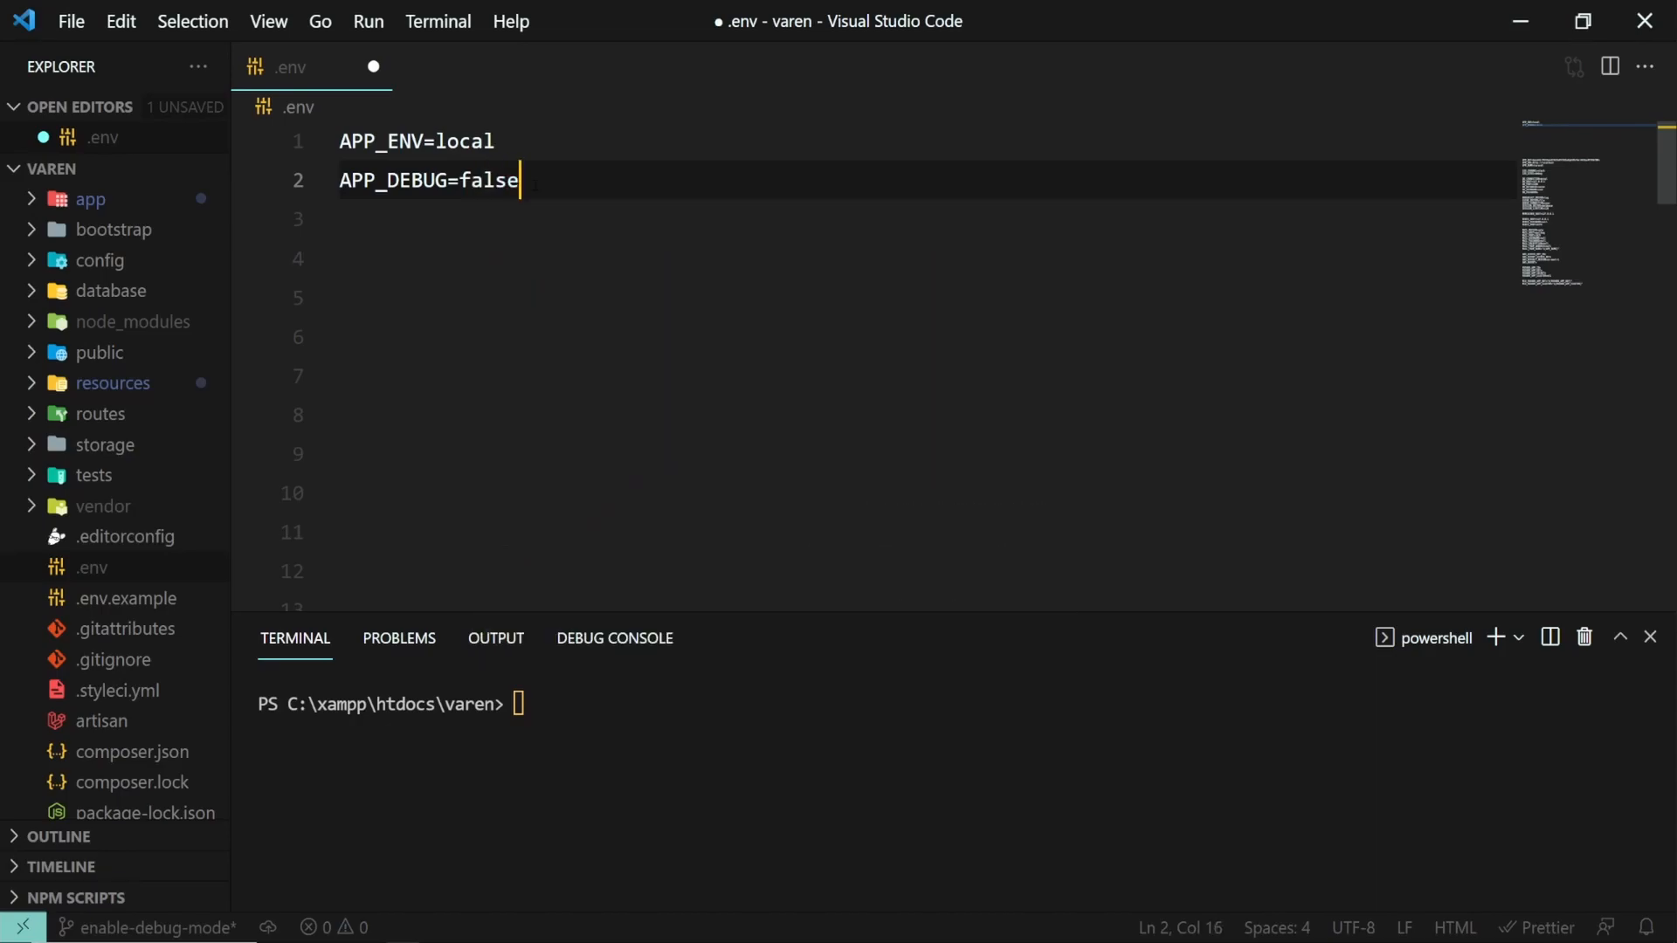
{"action": "key", "text": "ctrl+s"}
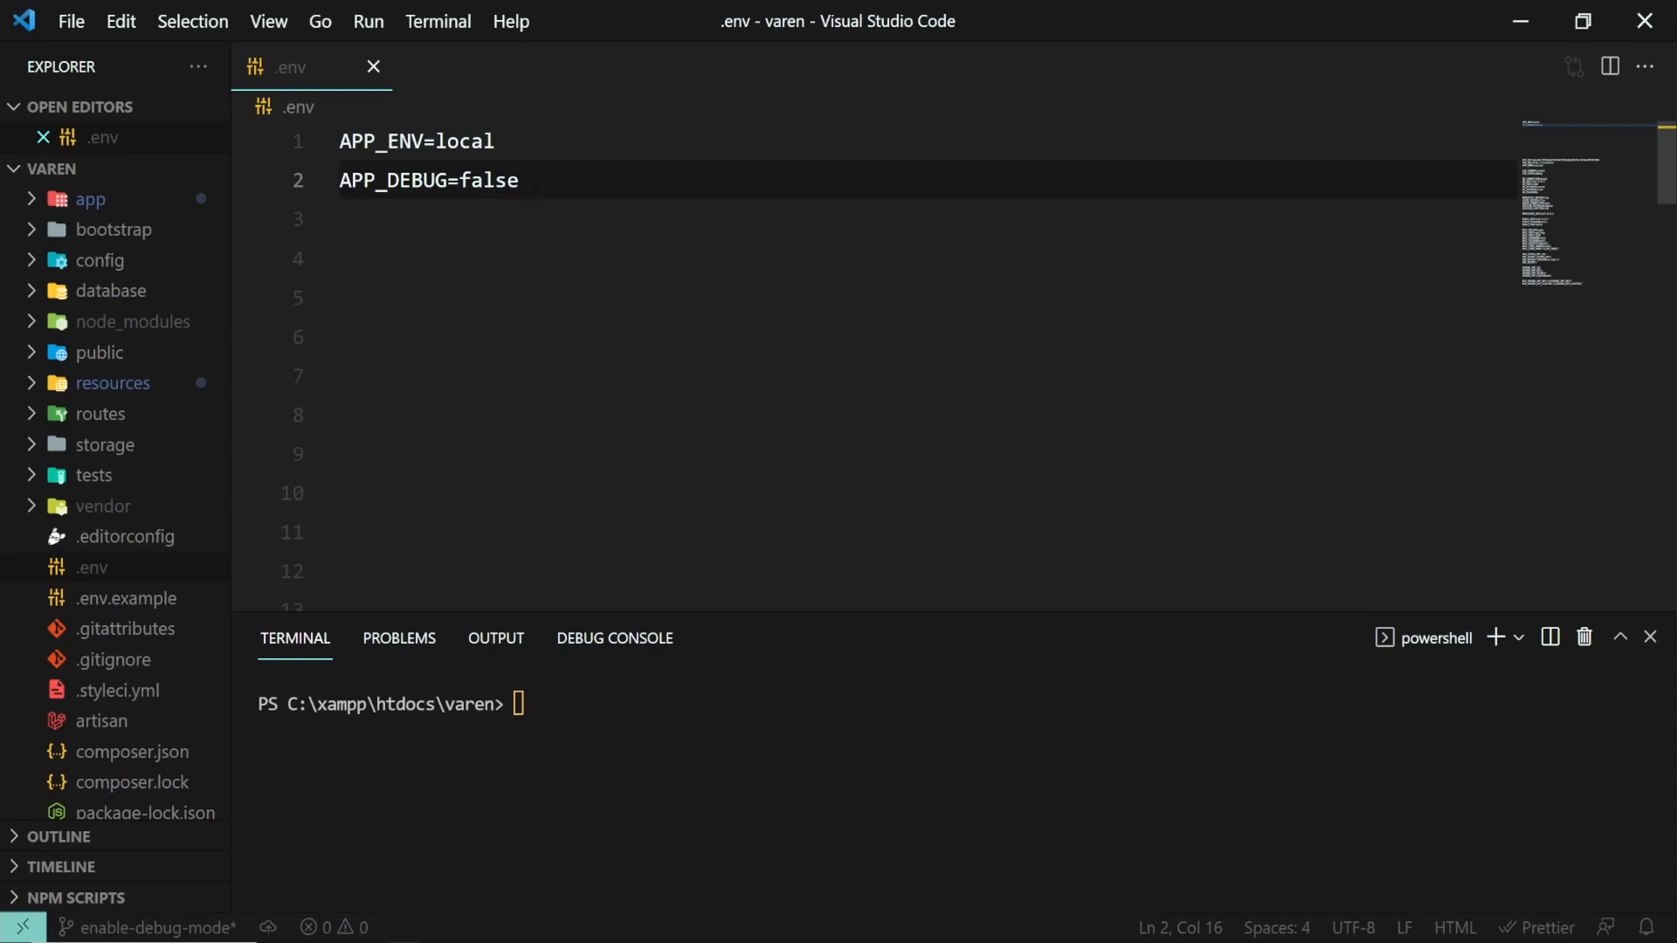
{"action": "mouse_move", "coordinate": [409, 111]}
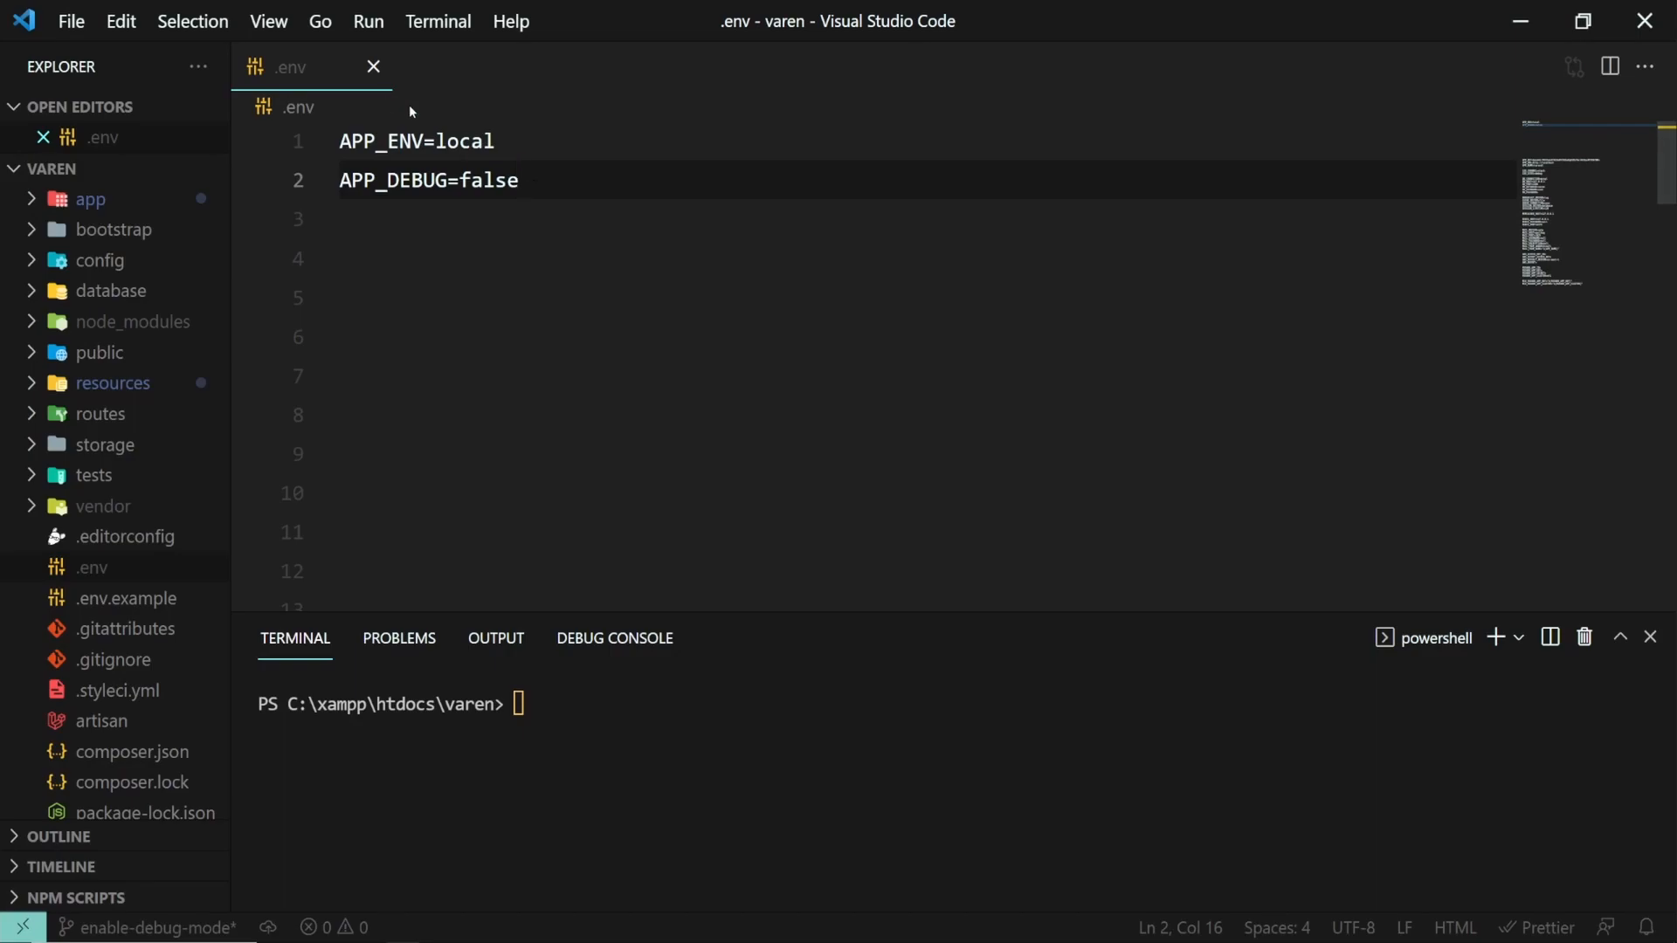
Step: Open config/app.php and land on the 'debug' => env('APP_DEBUG', false) line
{"action": "double_click", "coordinate": [464, 142]}
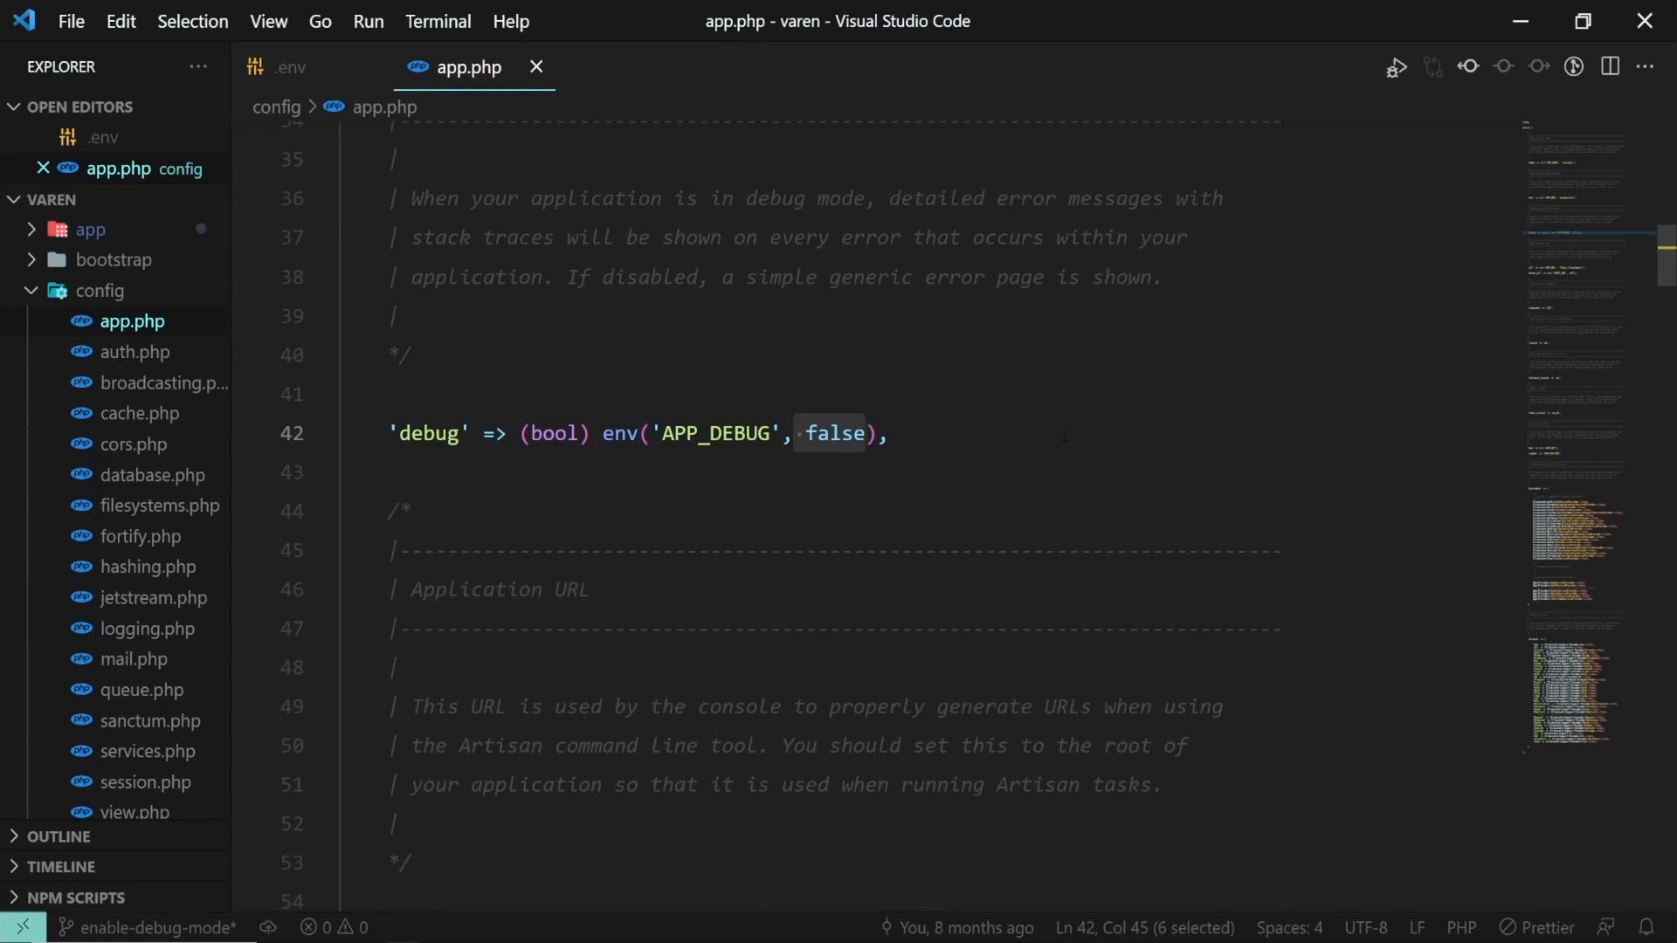
{"action": "left_click", "coordinate": [866, 434]}
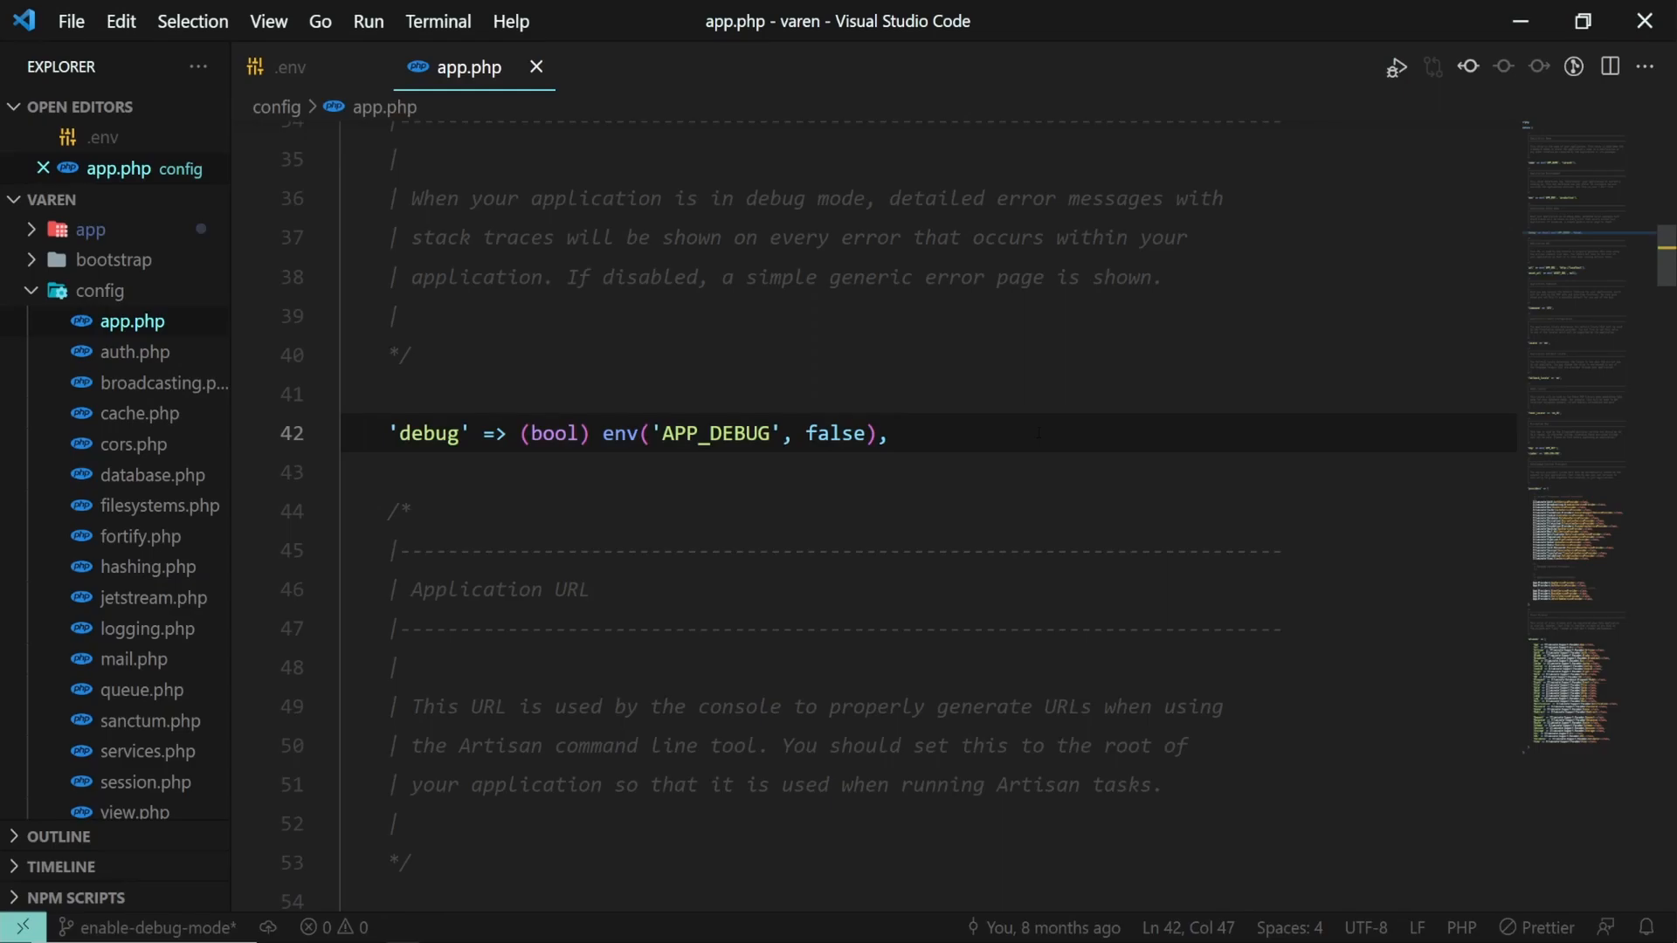